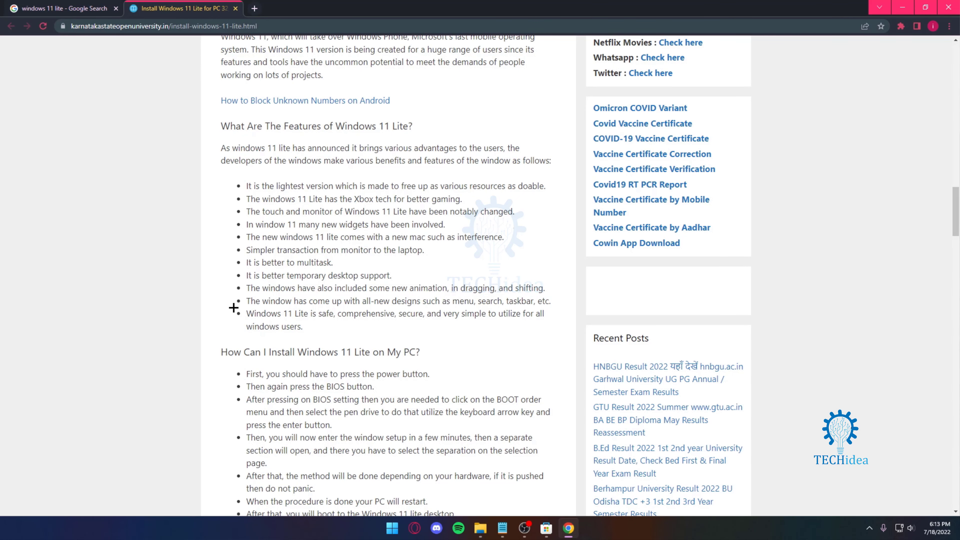
Reach the Important Links section and open its 'Click Here' link in a new background tab.
{"action": "scroll", "scroll_direction": "down", "scroll_amount": 3}
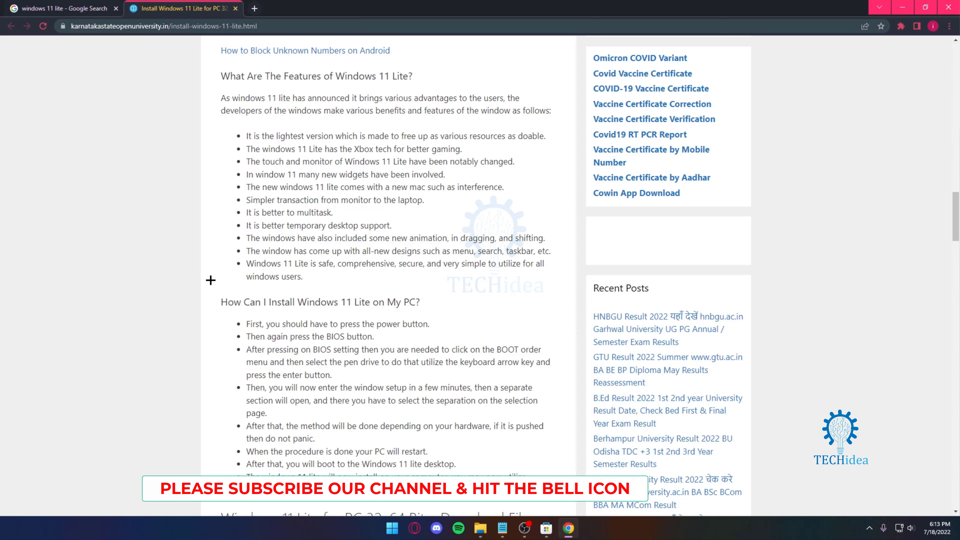
{"action": "scroll", "scroll_direction": "down", "scroll_amount": 3}
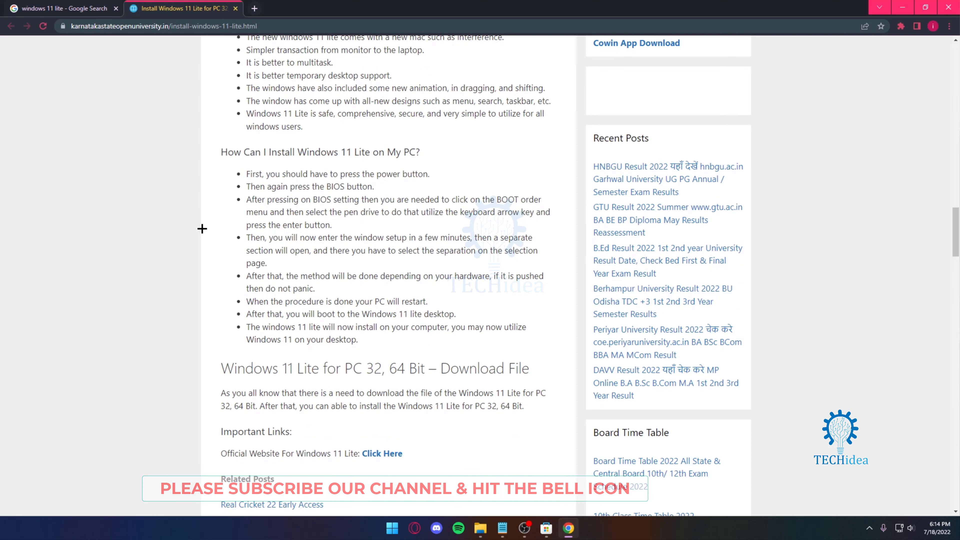
{"action": "scroll", "scroll_direction": "down", "scroll_amount": 3}
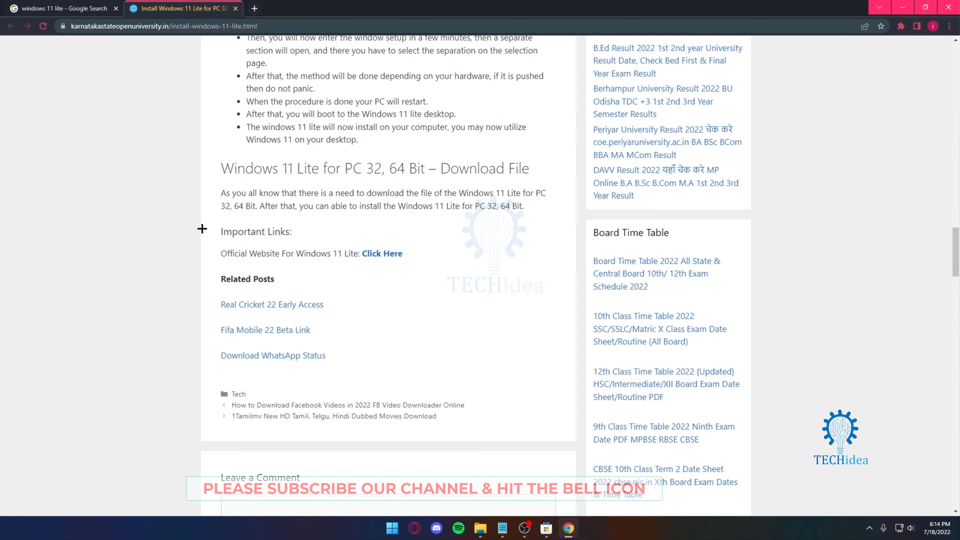
{"action": "left_click", "coordinate": [382, 253]}
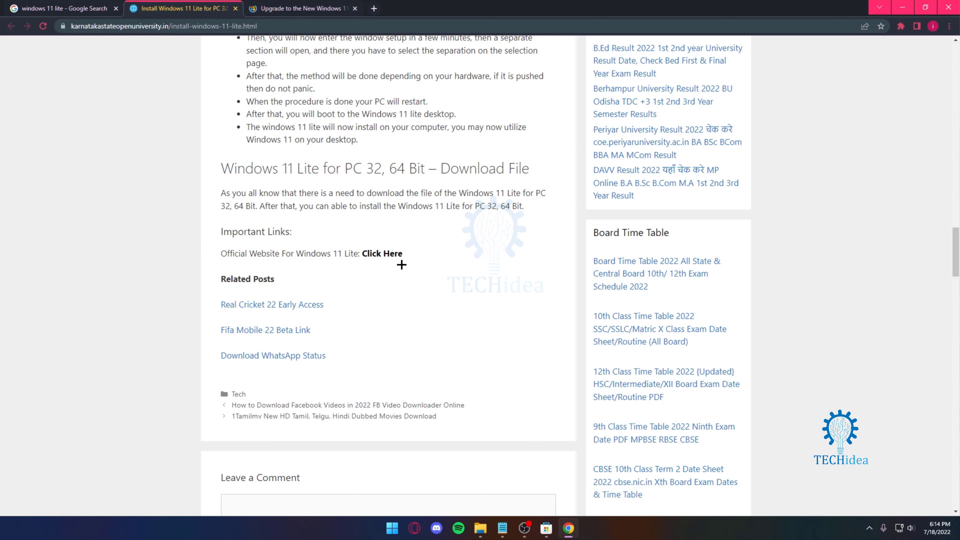
Switch to the 'Upgrade to the New Windows 11' tab and skim from the free-upgrade offer to the footer.
{"action": "left_click", "coordinate": [300, 8]}
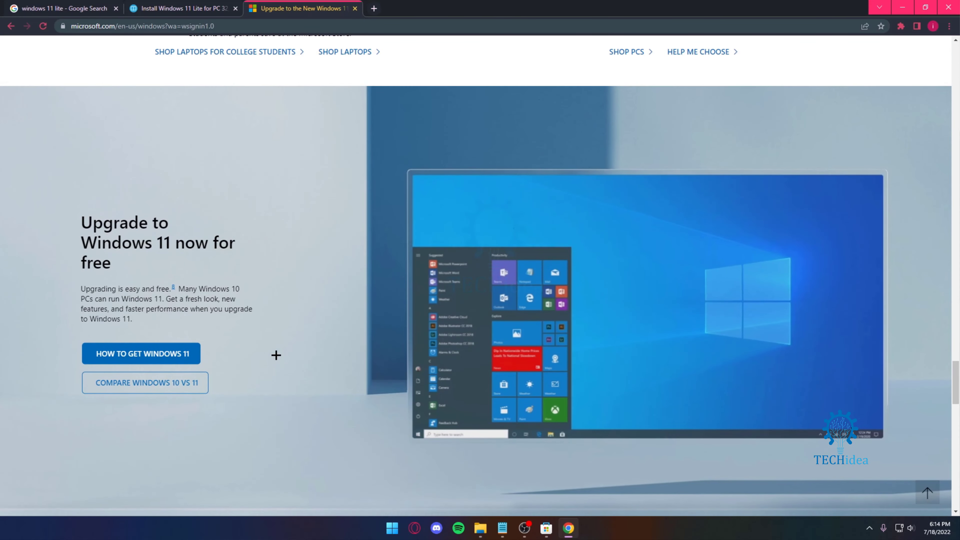
{"action": "scroll", "scroll_direction": "up", "scroll_amount": 3}
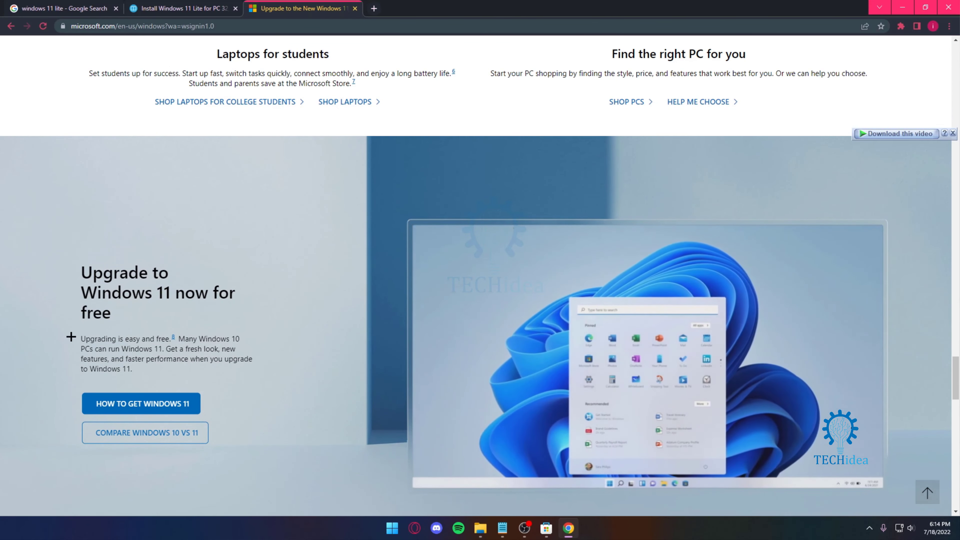
{"action": "scroll", "scroll_direction": "down", "scroll_amount": 3}
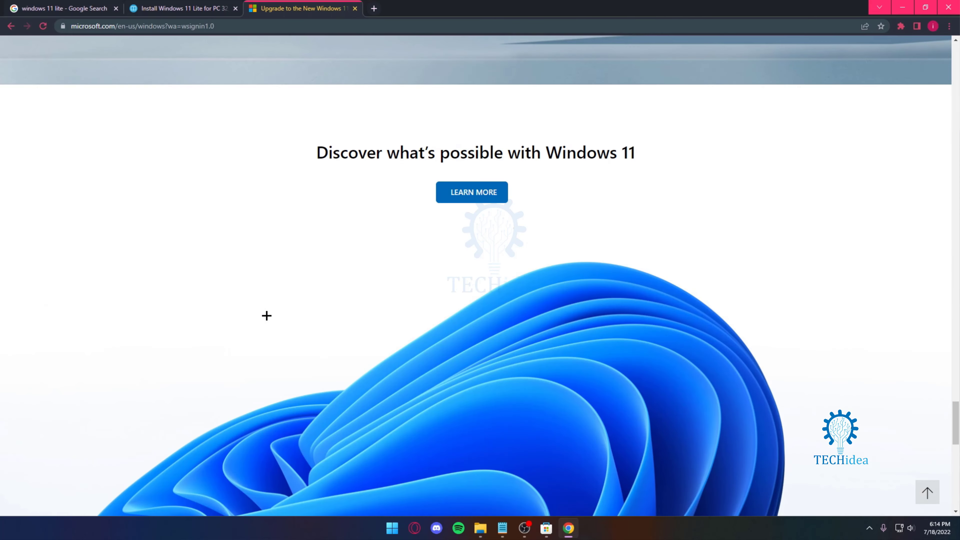
{"action": "scroll", "scroll_direction": "down", "scroll_amount": 3}
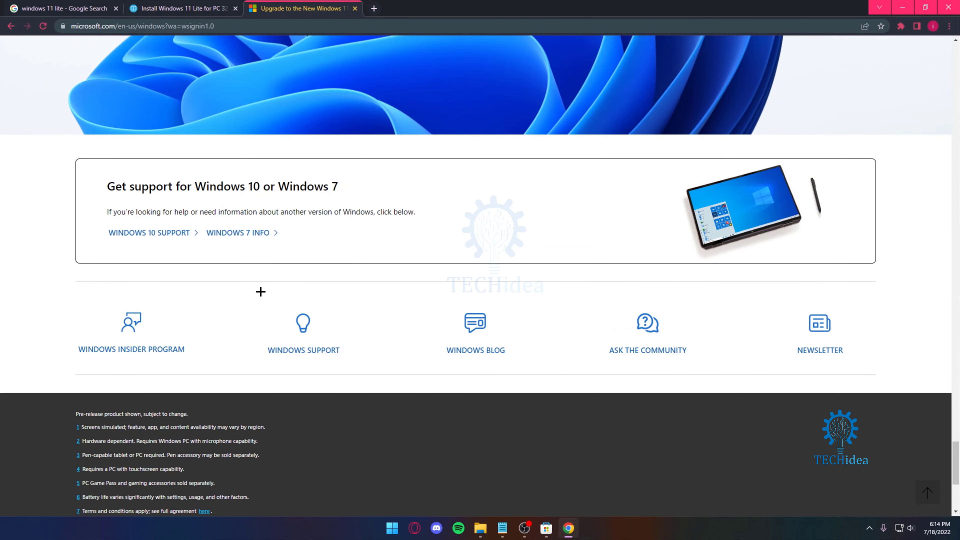
Go back to the top of the Microsoft page and expand the Windows OS navigation menu.
{"action": "left_click", "coordinate": [181, 8]}
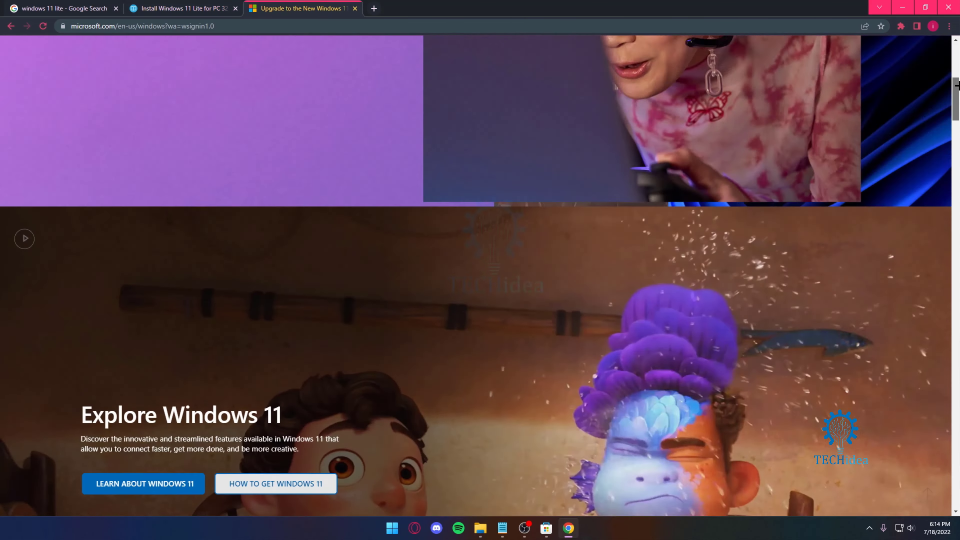
{"action": "scroll", "scroll_direction": "up", "scroll_amount": 3}
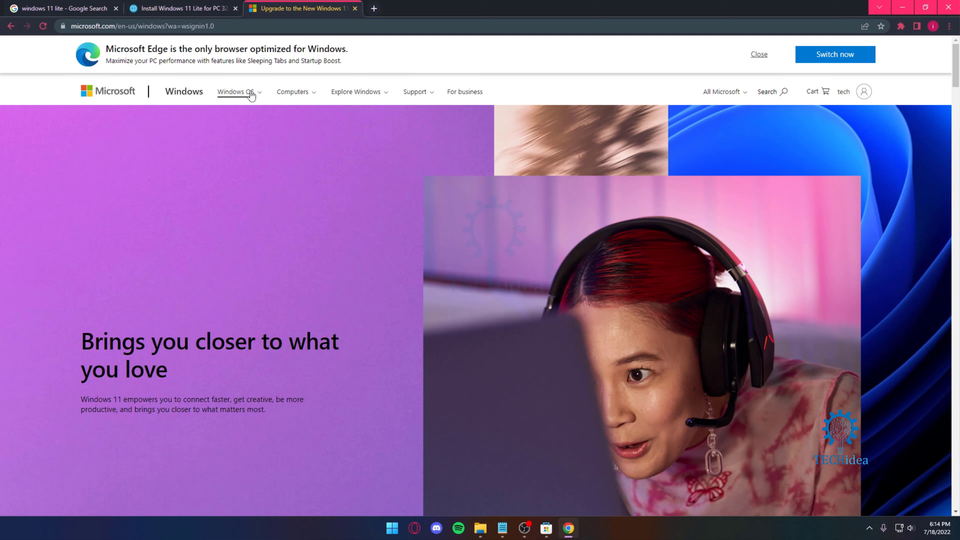
{"action": "left_click", "coordinate": [235, 91]}
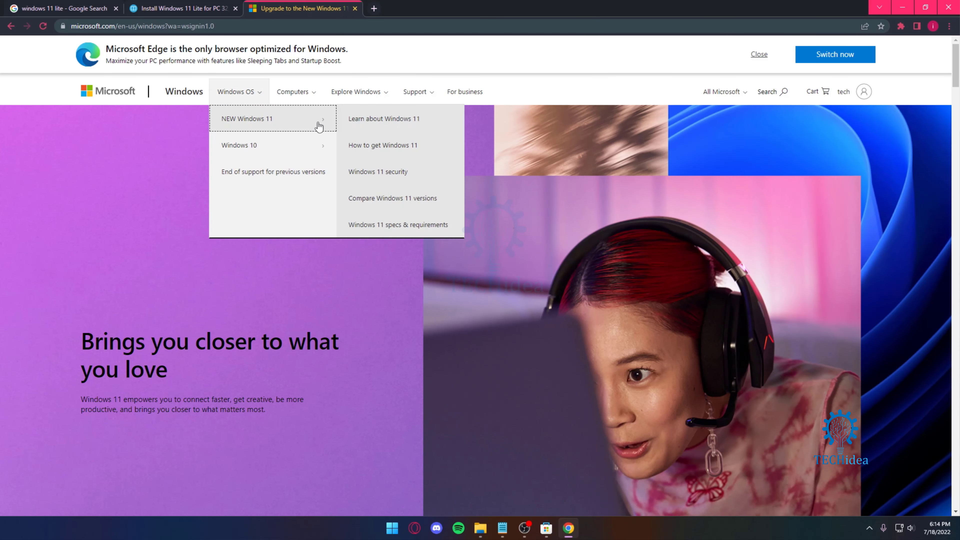
{"action": "mouse_move", "coordinate": [392, 198]}
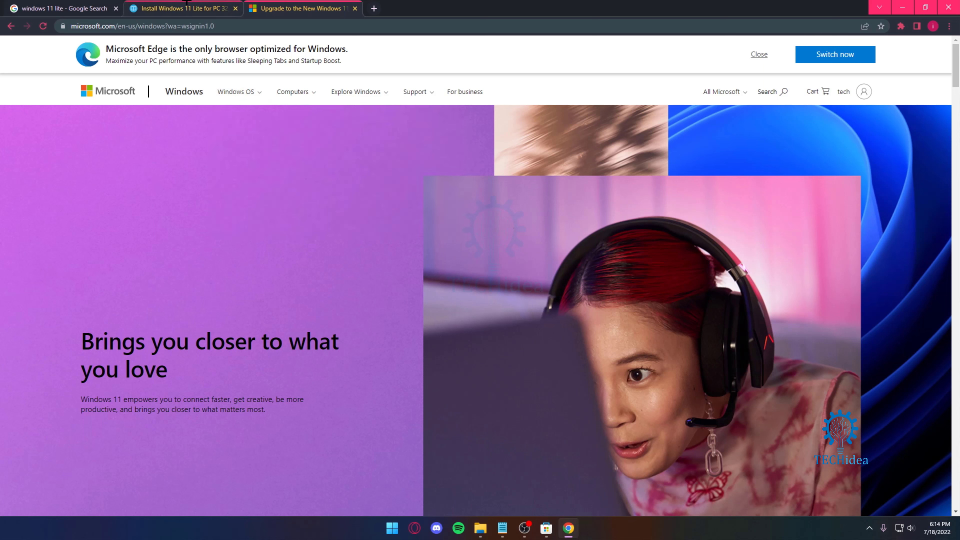
Return to the 'Install Windows 11 Lite' article tab and move back up to its beginning.
{"action": "left_click", "coordinate": [182, 8]}
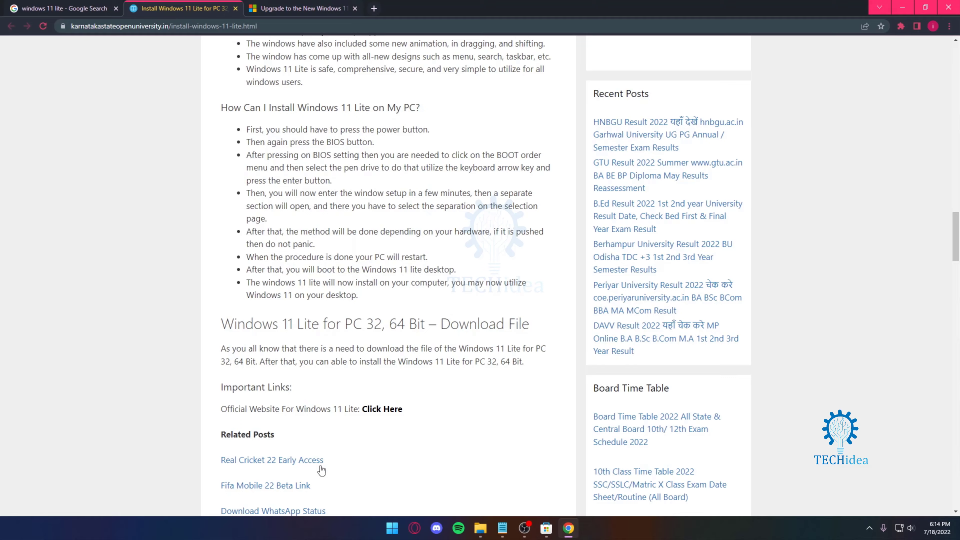
{"action": "scroll", "scroll_direction": "up", "scroll_amount": 3}
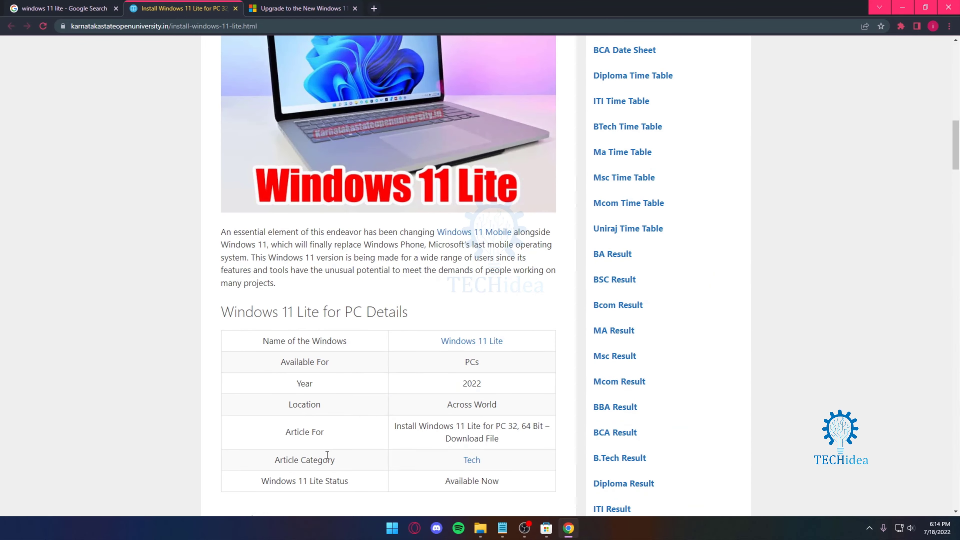
{"action": "scroll", "scroll_direction": "up", "scroll_amount": 3}
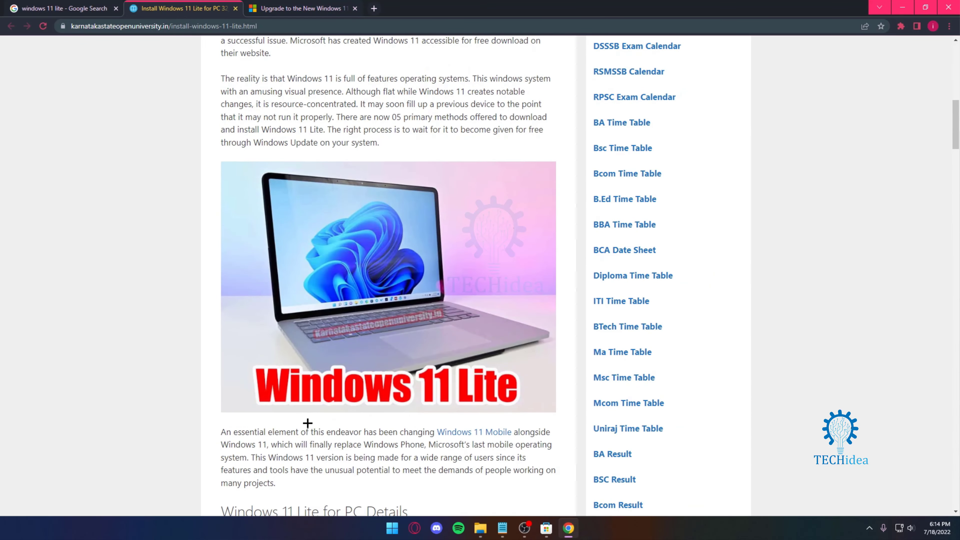
{"action": "scroll", "scroll_direction": "up", "scroll_amount": 3}
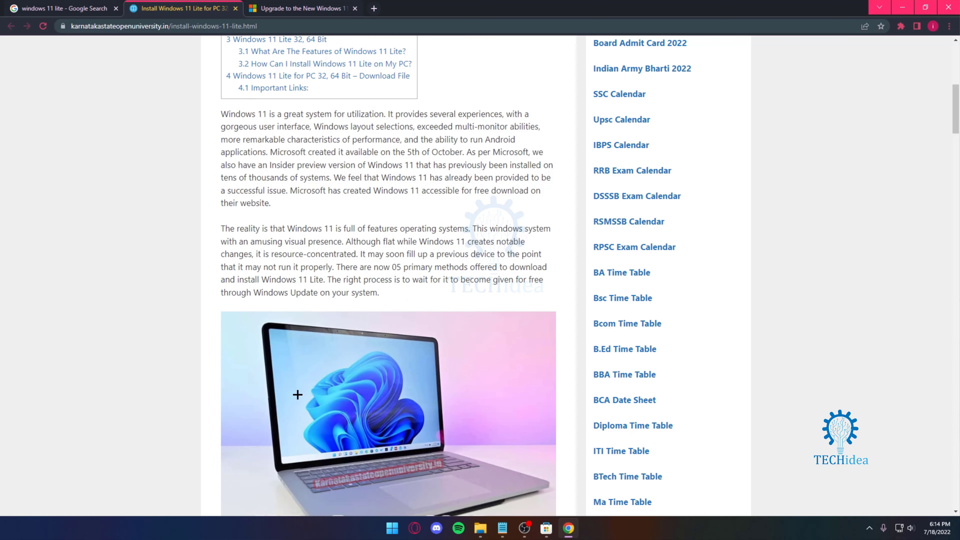
Read down through the installation steps to the 'Download File' heading.
{"action": "scroll", "scroll_direction": "down", "scroll_amount": 3}
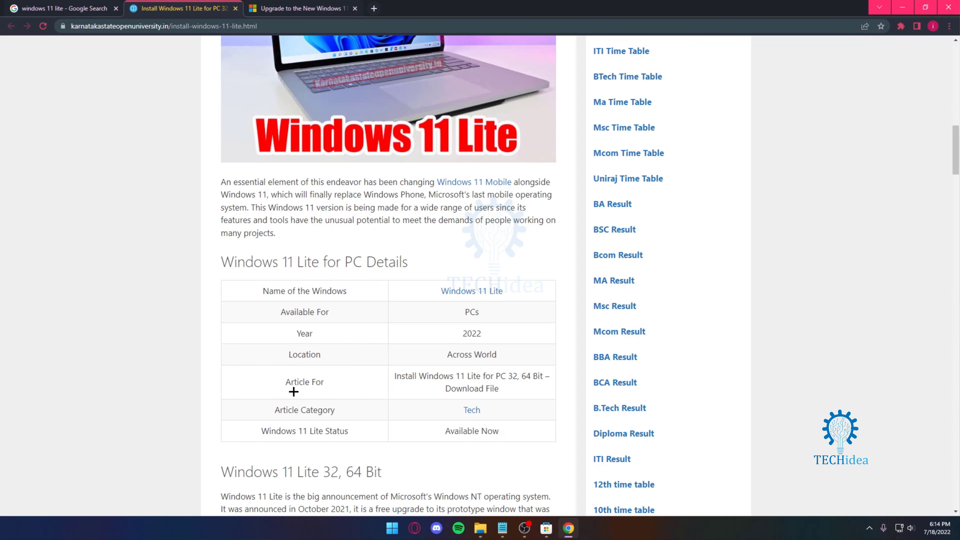
{"action": "scroll", "scroll_direction": "down", "scroll_amount": 3}
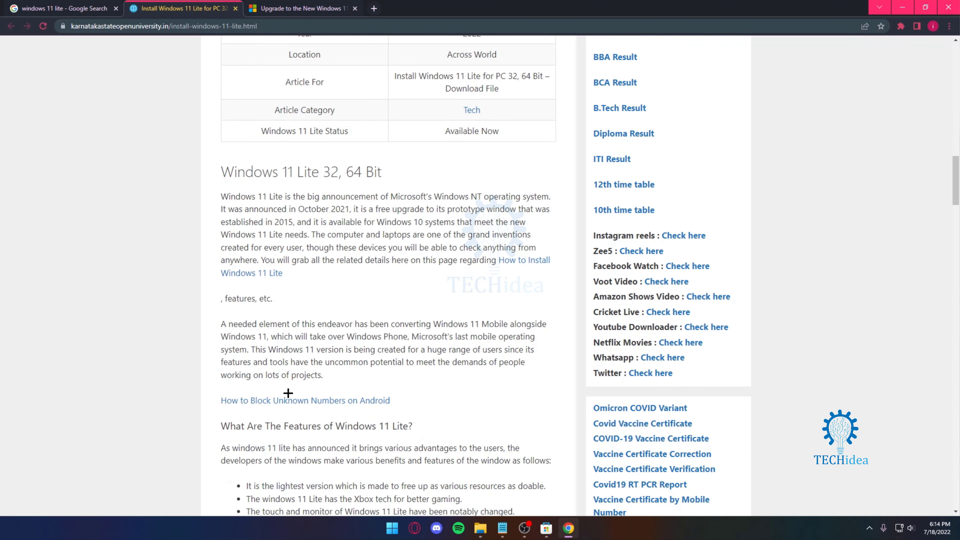
{"action": "scroll", "scroll_direction": "down", "scroll_amount": 3}
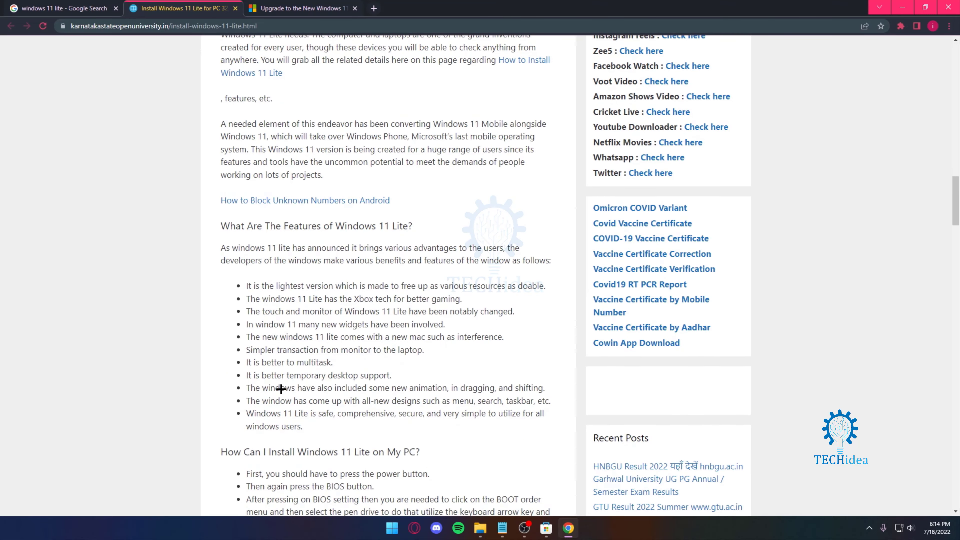
{"action": "mouse_move", "coordinate": [284, 389]}
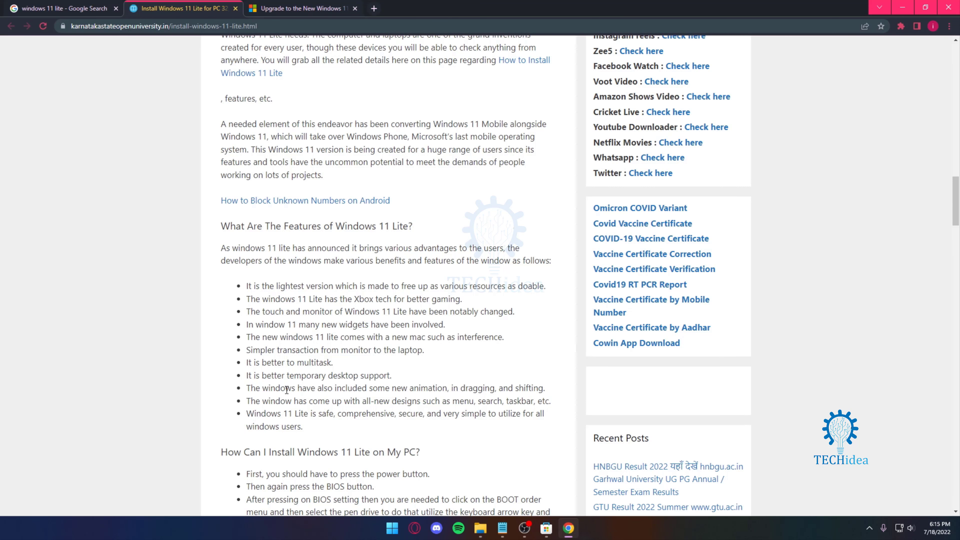
{"action": "scroll", "scroll_direction": "down", "scroll_amount": 3}
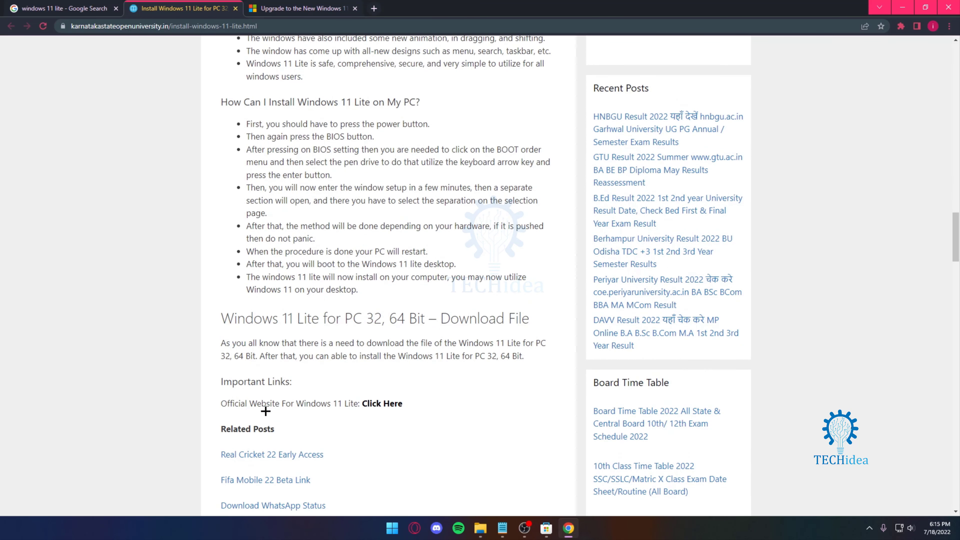
{"action": "mouse_move", "coordinate": [220, 353]}
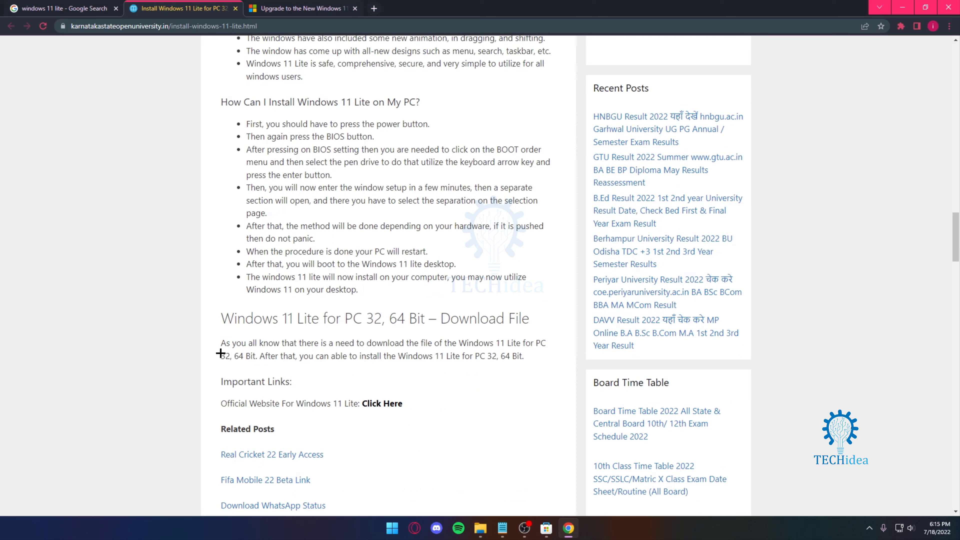
{"action": "mouse_move", "coordinate": [209, 340]}
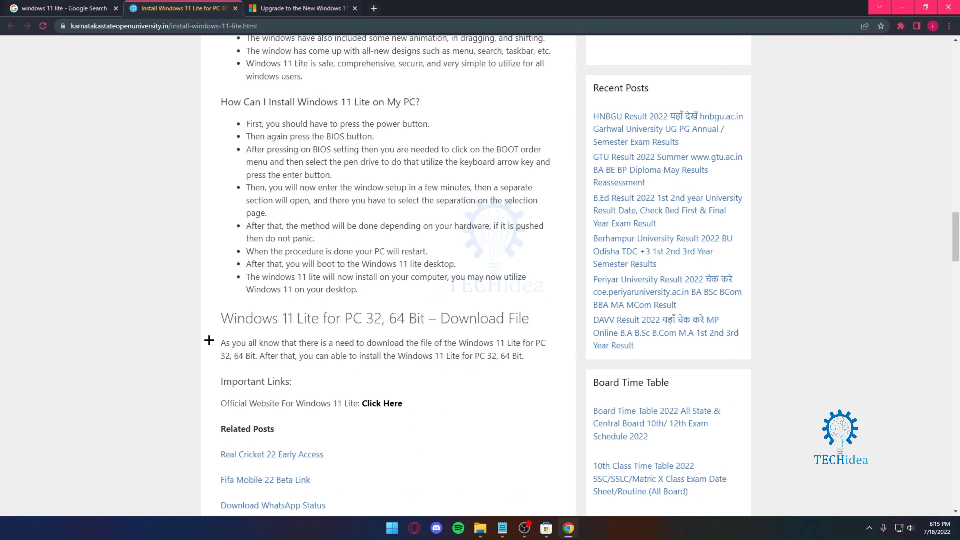